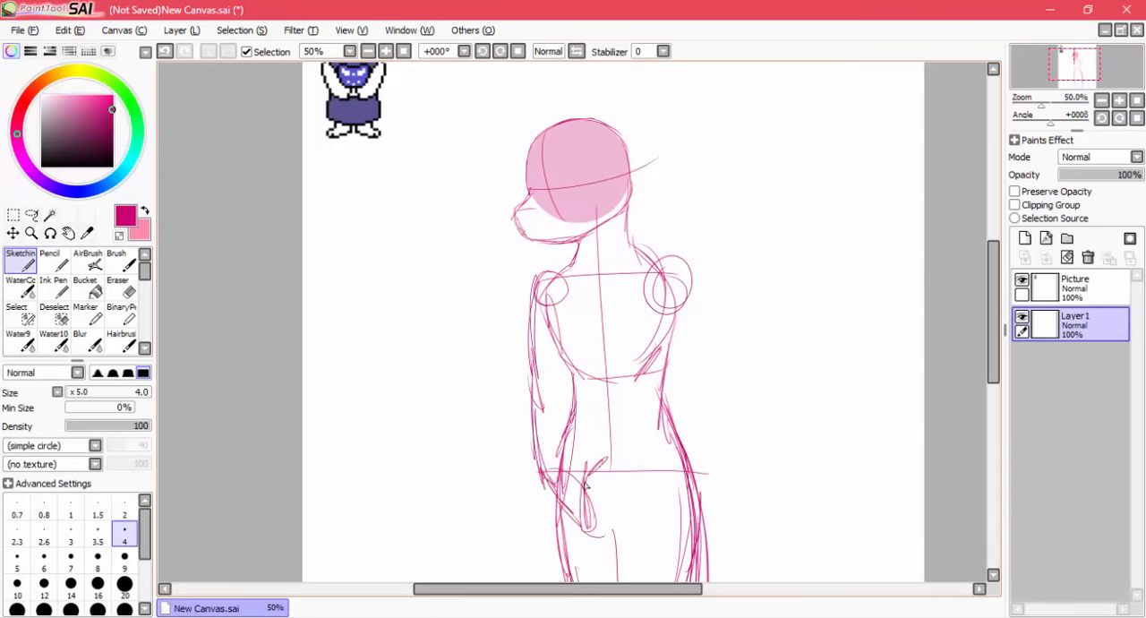
- Sketch Toriel's head, eyes, snout, horns and ears in blue over the pink rough
{"action": "left_click", "coordinate": [1101, 98]}
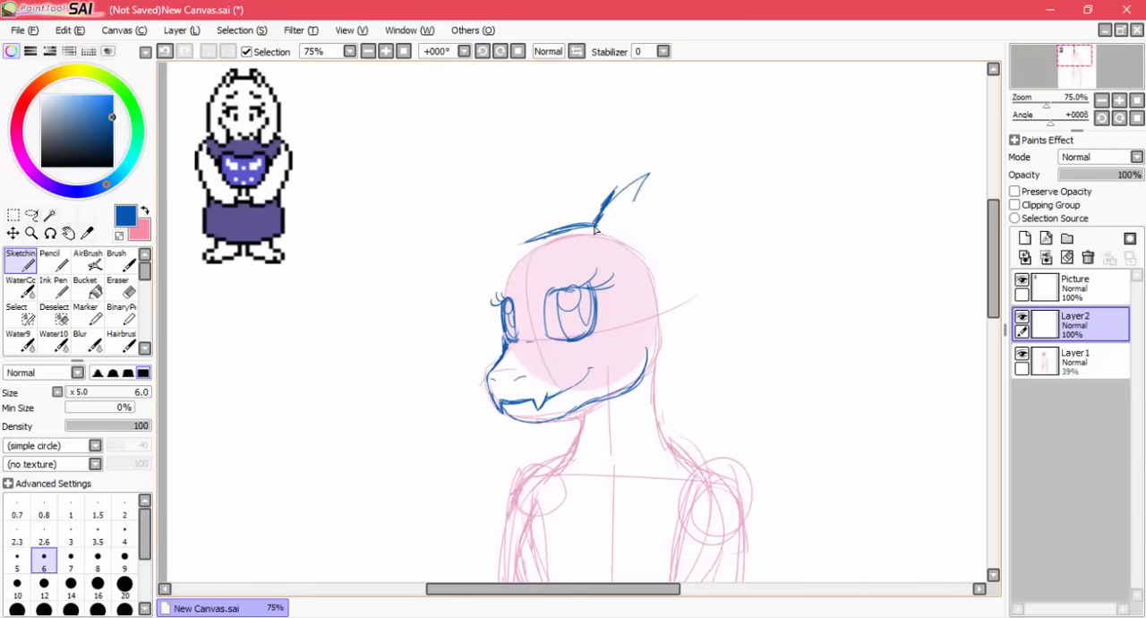
- Ink the figure on an Outline layer, fill the robe purple and begin the white winged chest emblem
{"action": "left_click", "coordinate": [1117, 99]}
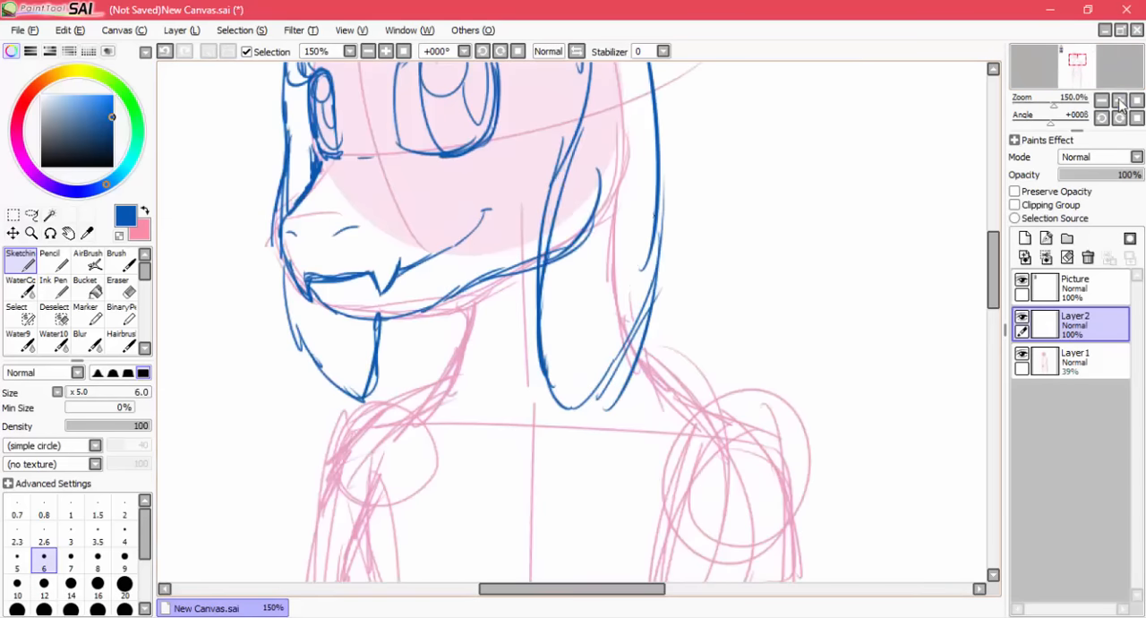
{"action": "left_click", "coordinate": [1121, 98]}
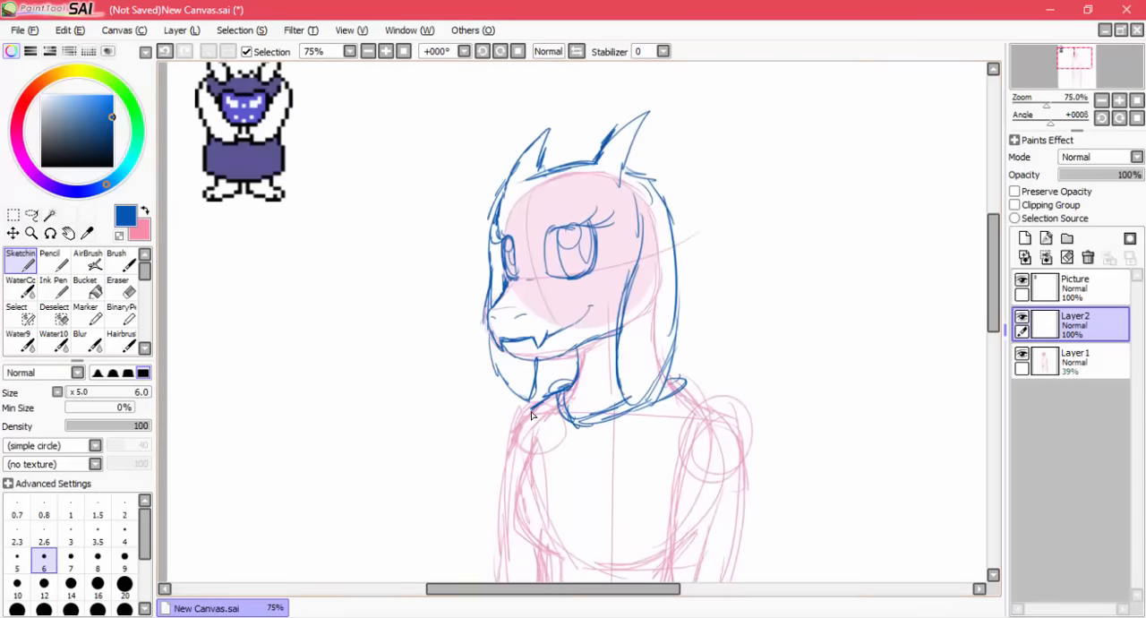
{"action": "scroll", "scroll_direction": "down", "scroll_amount": 3}
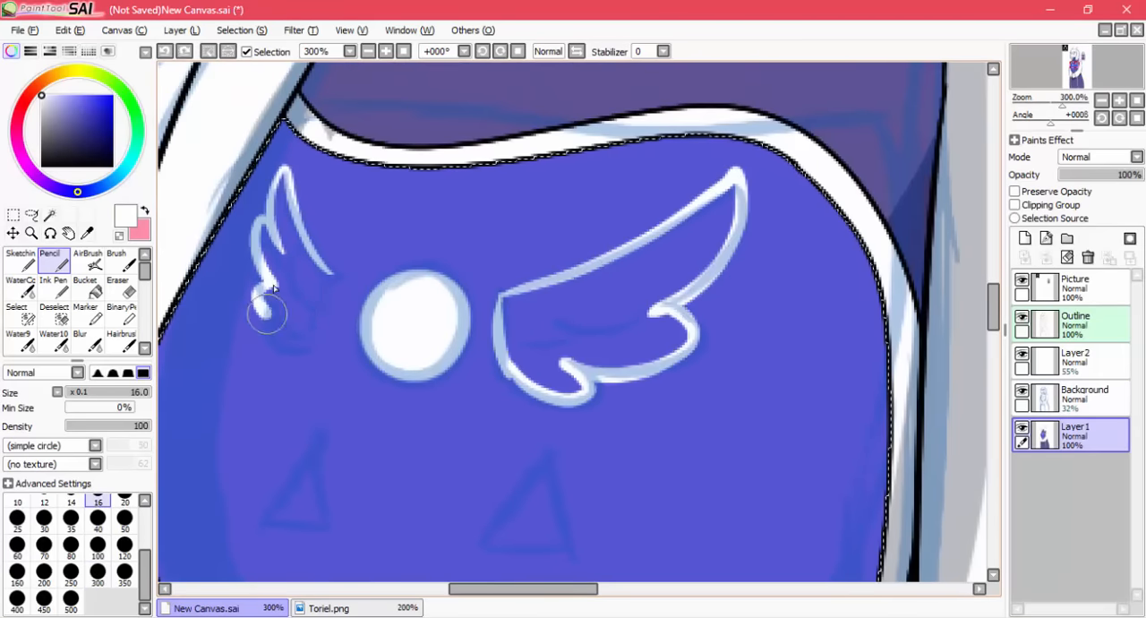
- Fill both eyes blue on a Luminosity layer and shade the upper irises darker
{"action": "left_click", "coordinate": [84, 265]}
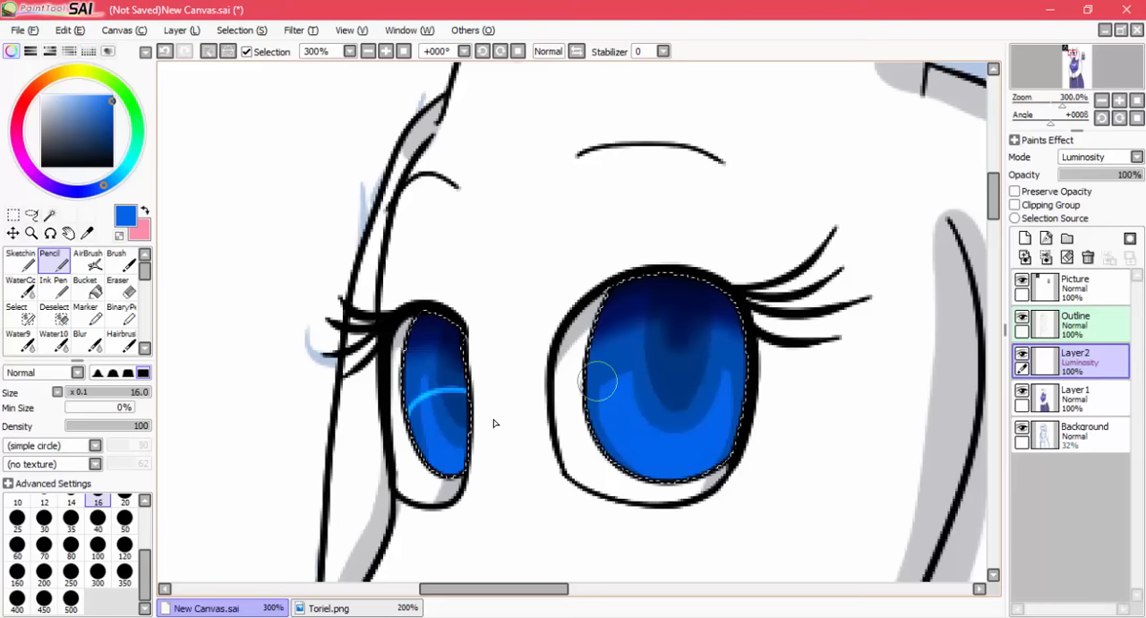
- Paint sparkly iris highlights and fill the Background layer with a purple-to-blue gradient
{"action": "left_click", "coordinate": [84, 290]}
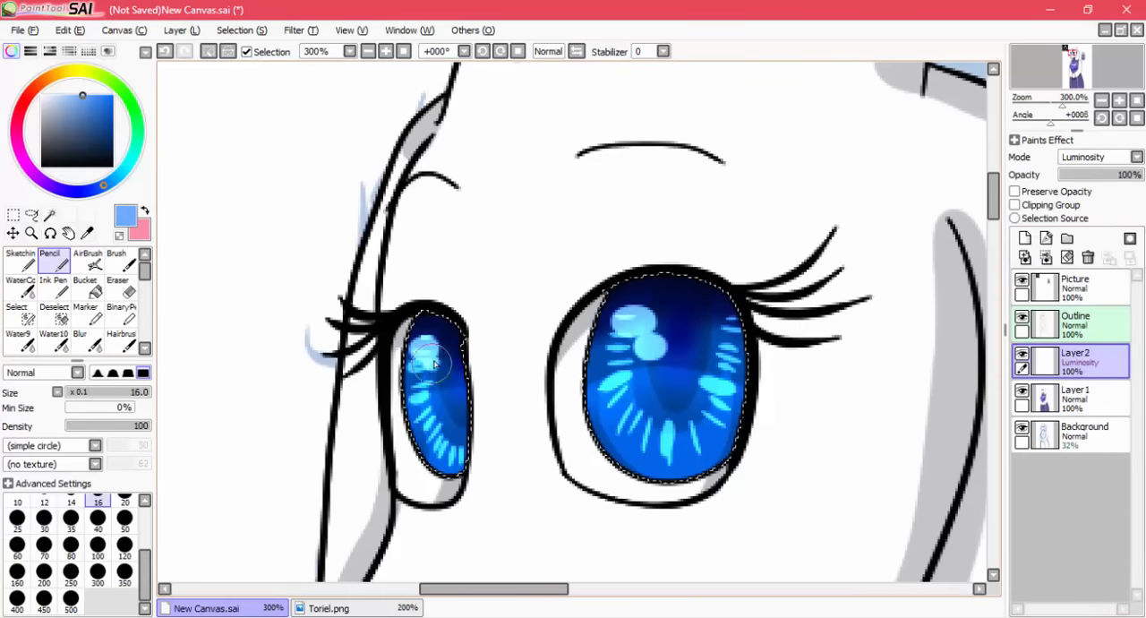
{"action": "left_click", "coordinate": [79, 319]}
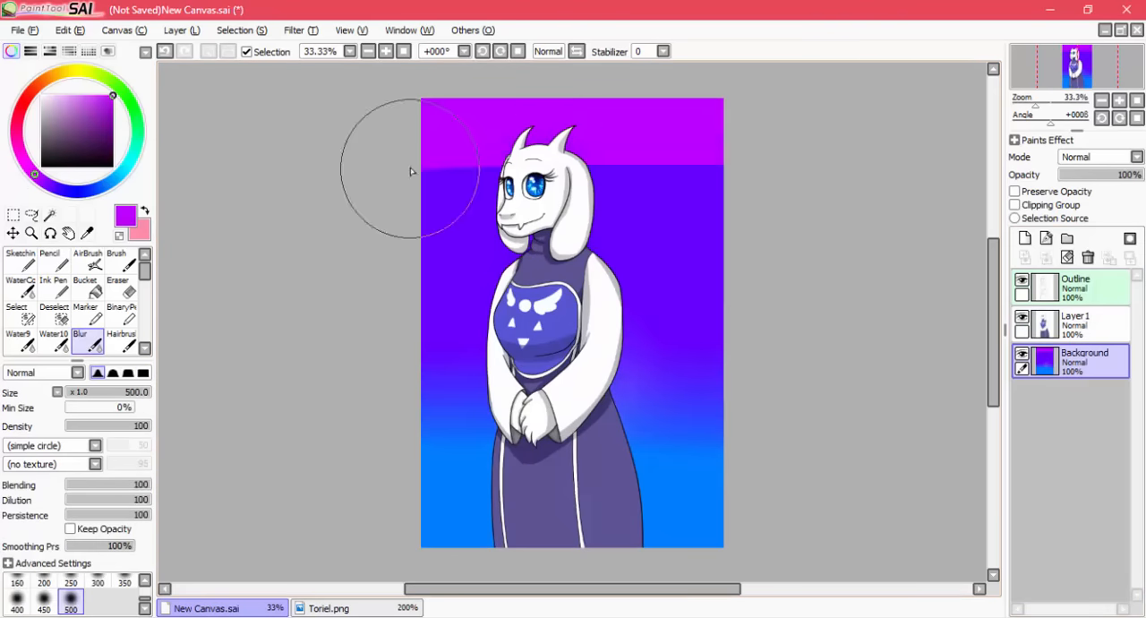
- Add magenta diagonal streaks behind her head and rough in the 'Toriel' lettering
{"action": "left_click", "coordinate": [1135, 158]}
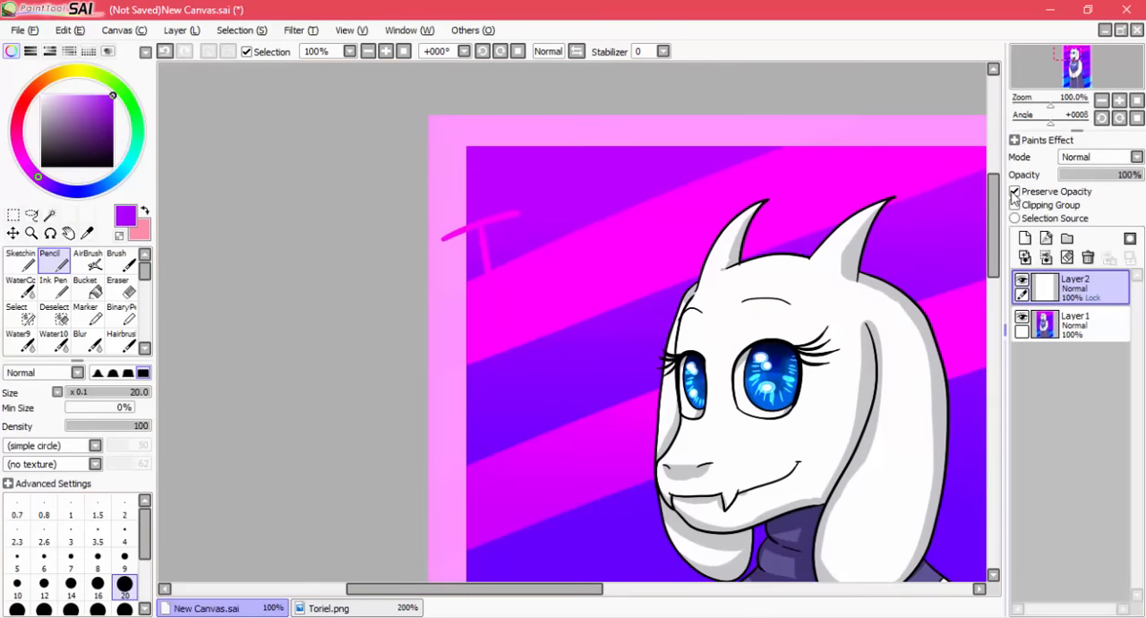
{"action": "left_click", "coordinate": [301, 28]}
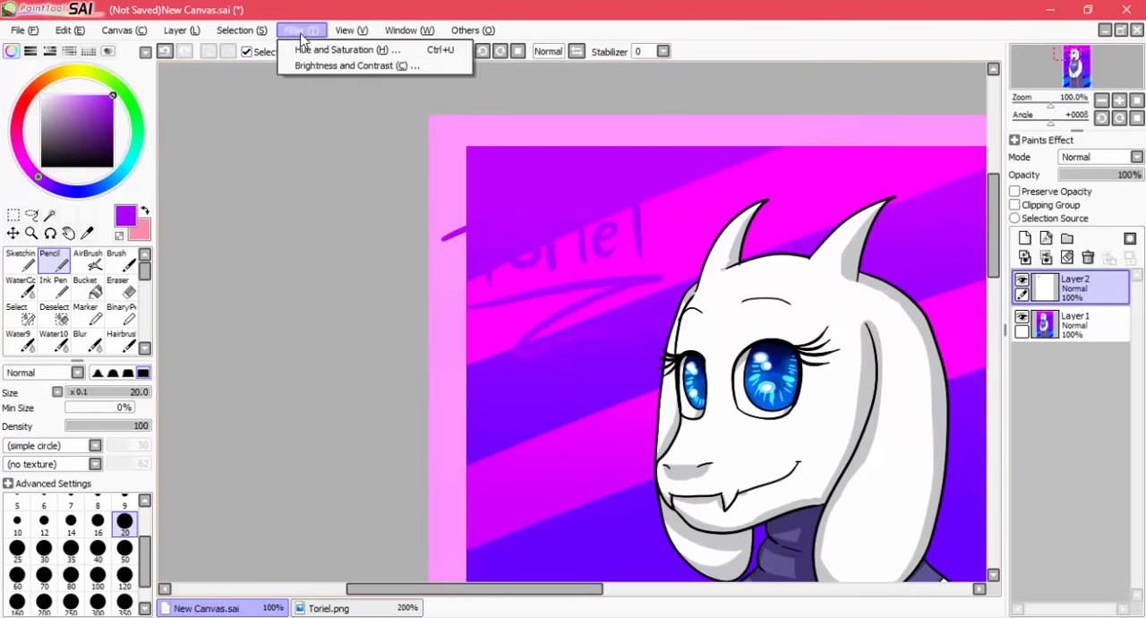